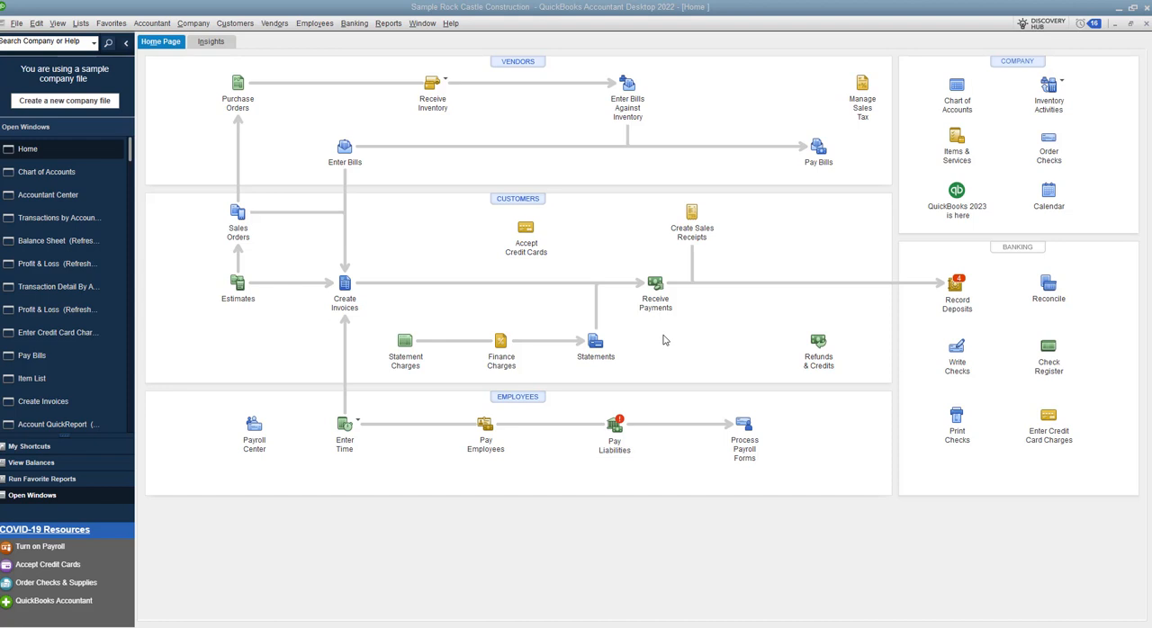
mouse_move(758, 339)
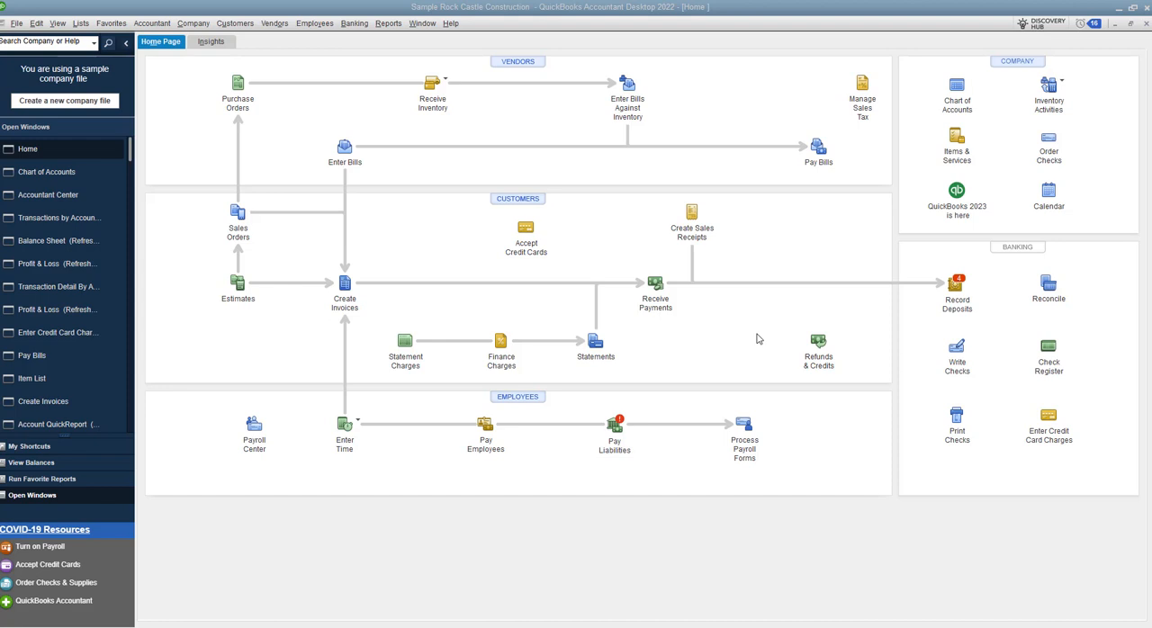
mouse_move(656, 325)
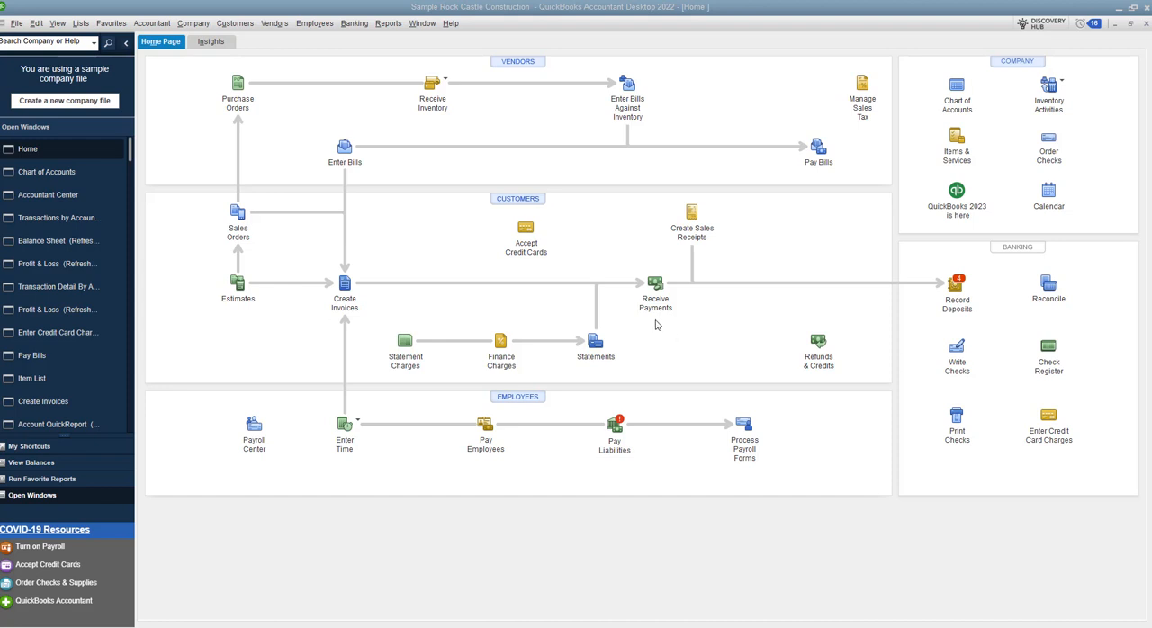
click(274, 23)
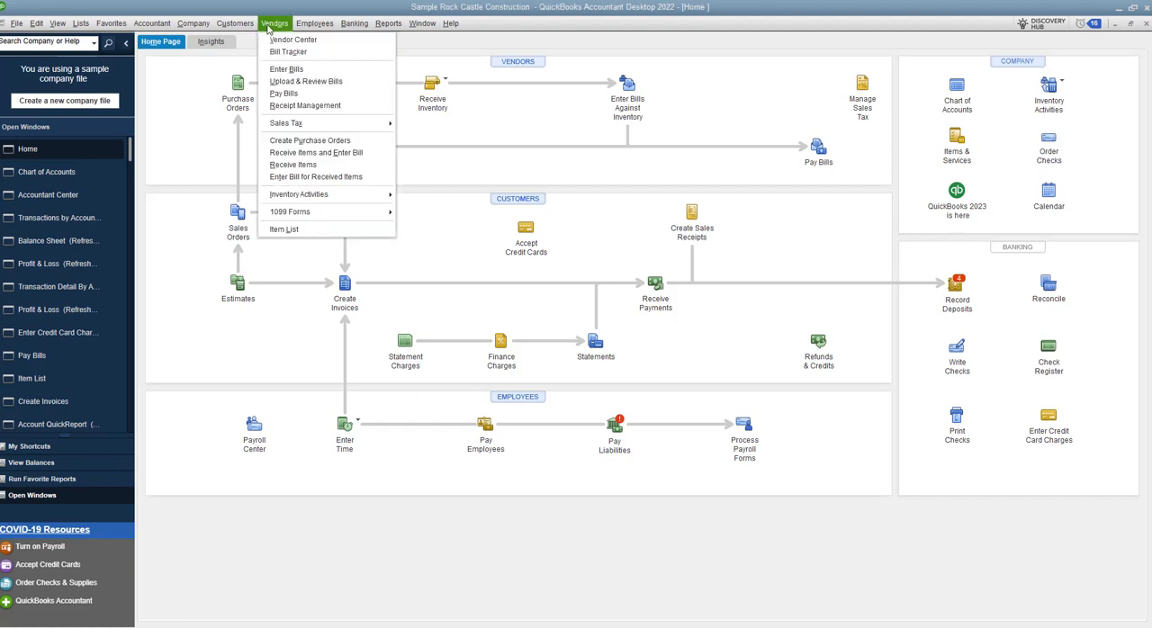
mouse_move(286, 69)
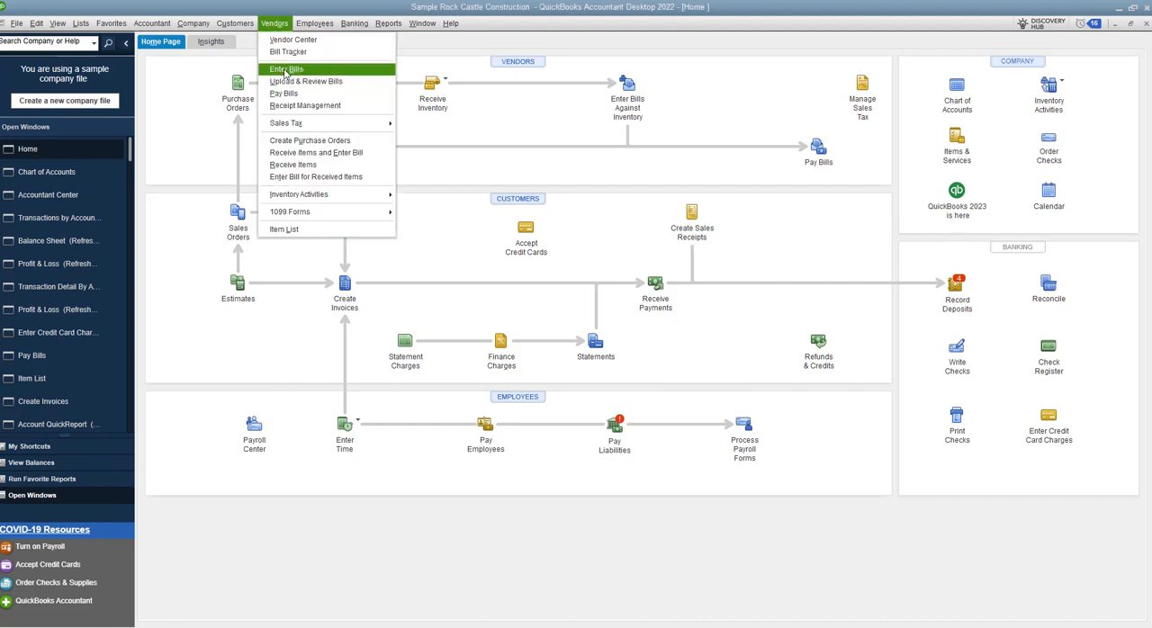
click(287, 69)
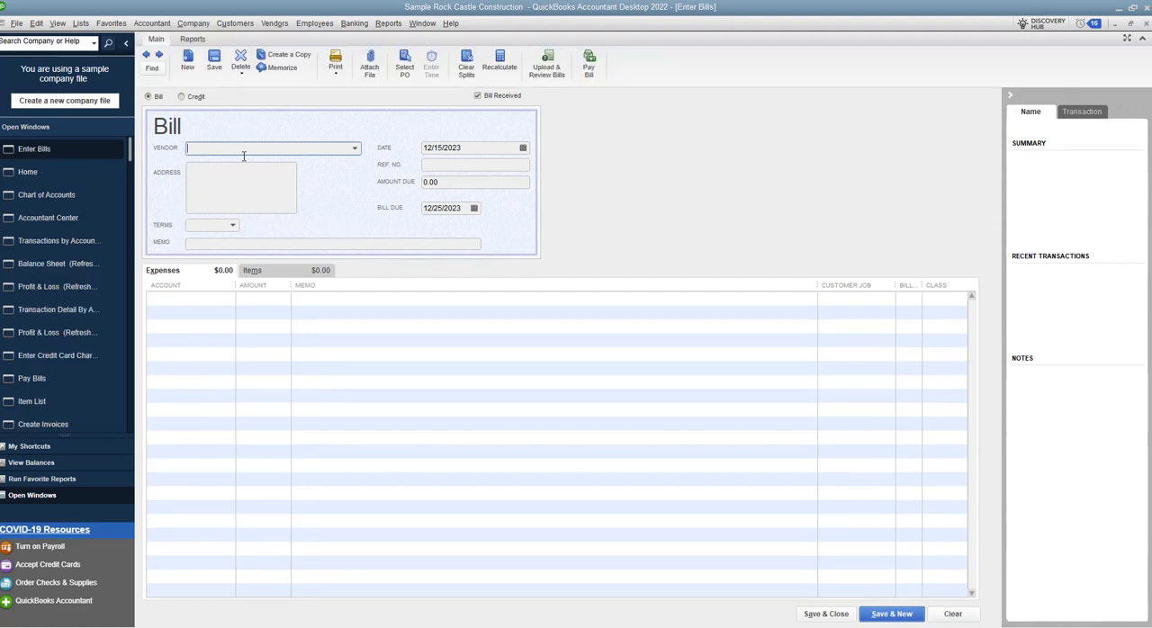
mouse_move(350, 146)
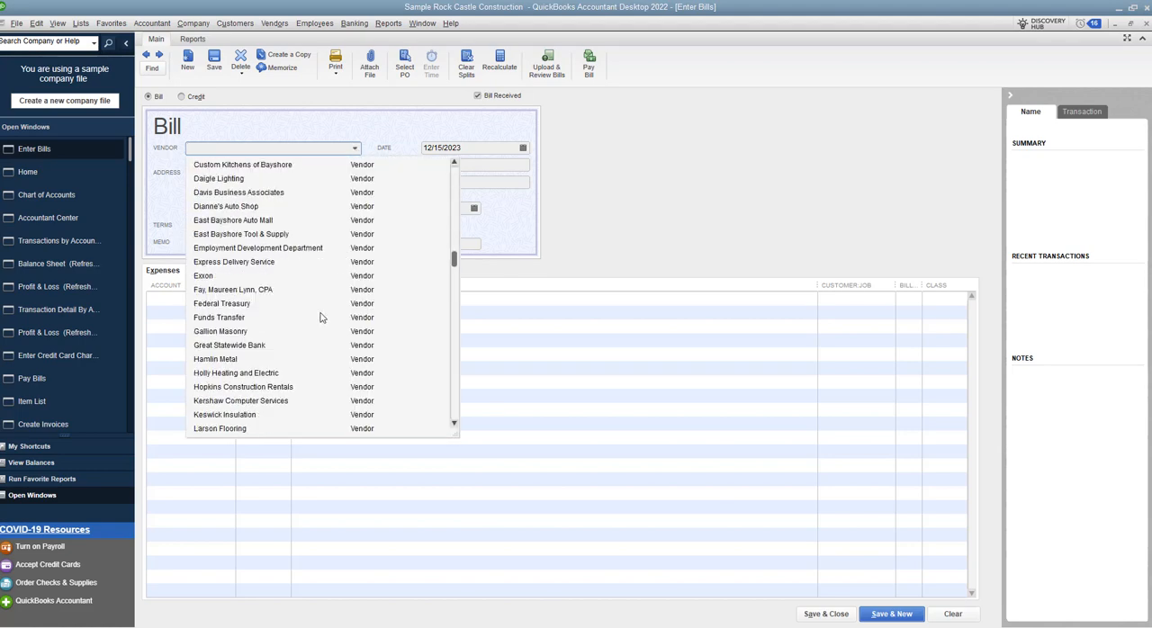
scroll(down, 3)
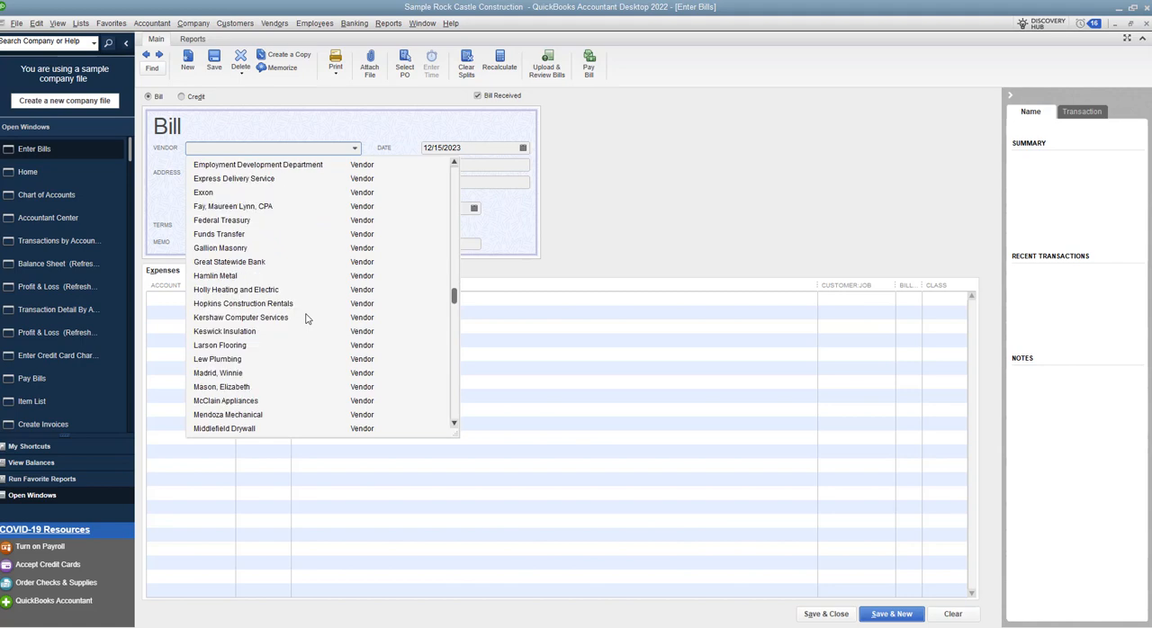
mouse_move(229, 377)
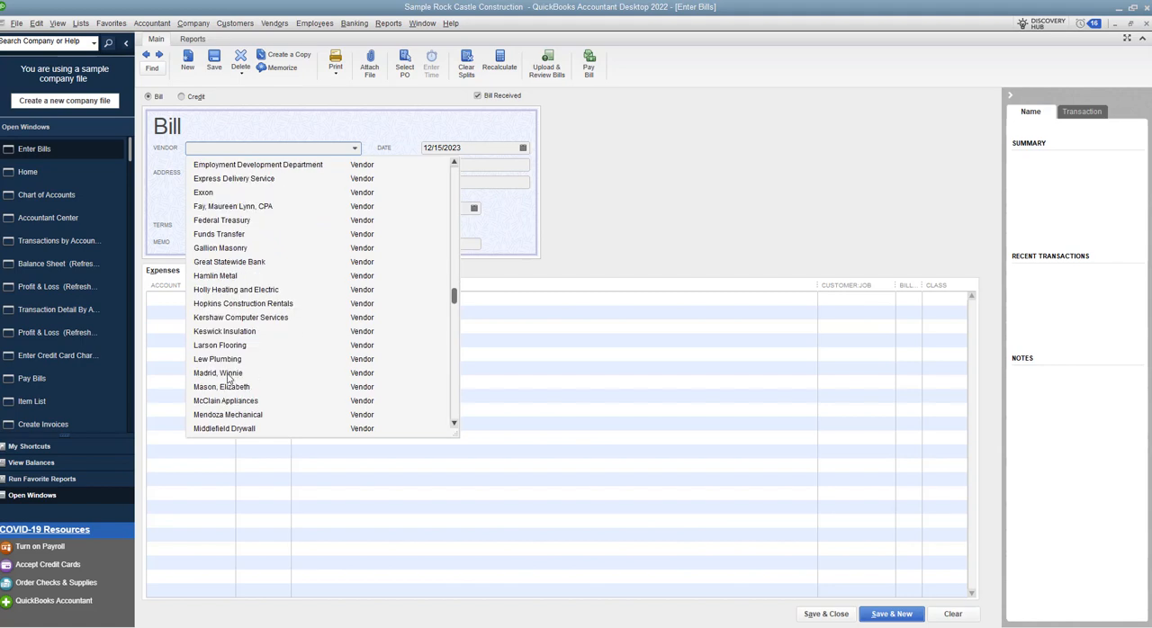
click(217, 373)
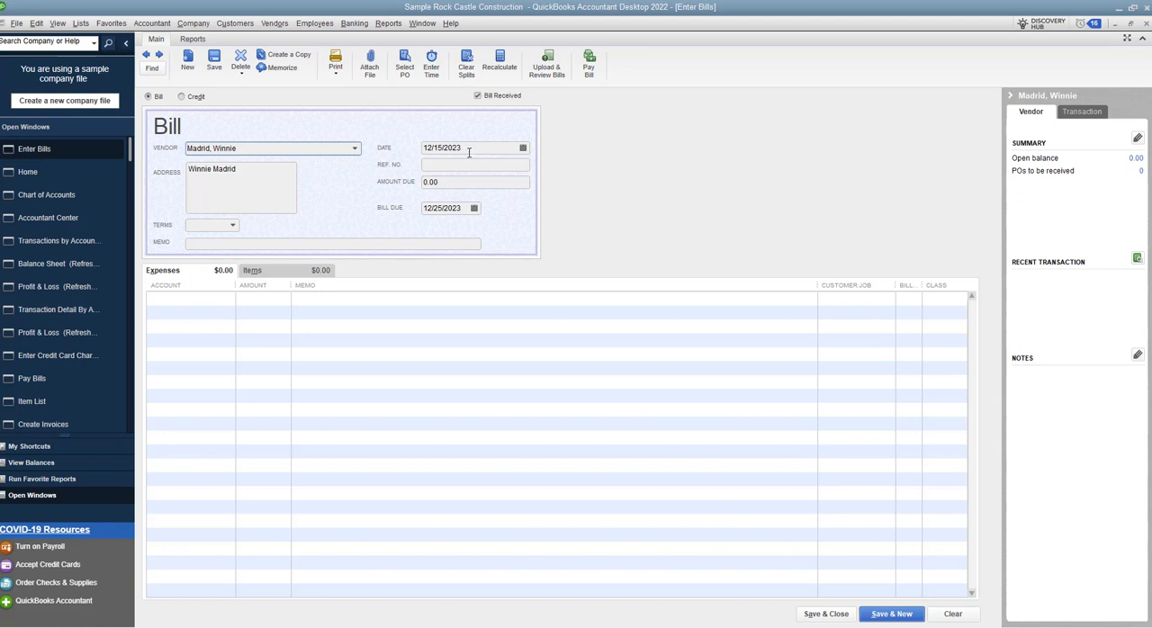
Step: Enter $100 due to 63000 Office Supplies with a reimbursement memo, then save and close the bill
click(474, 181)
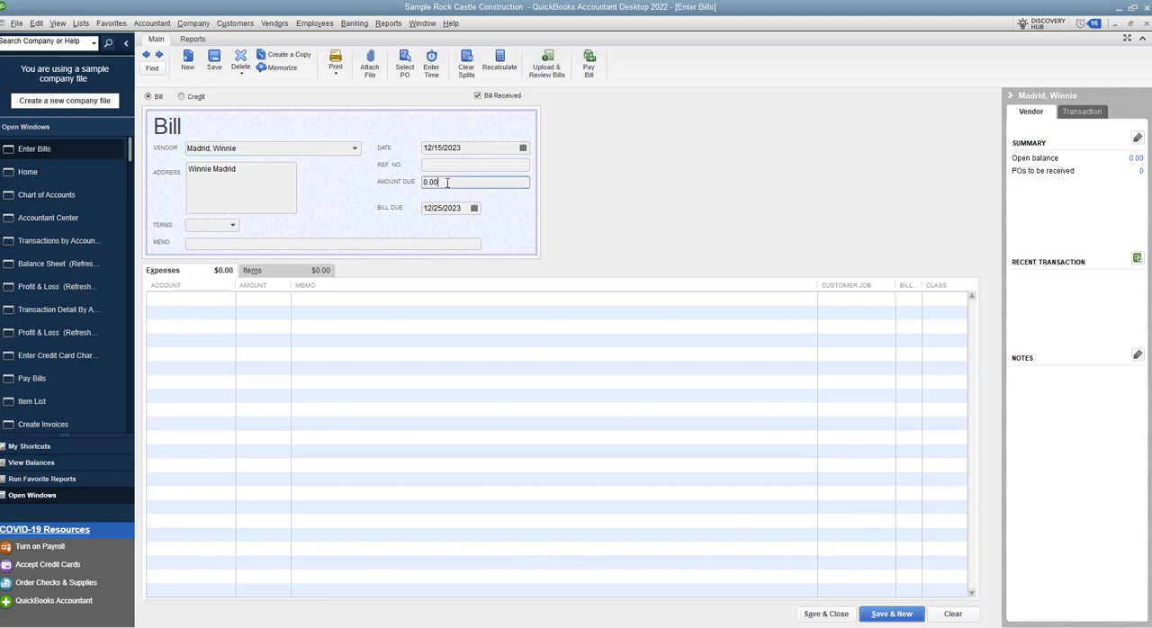
text(10)
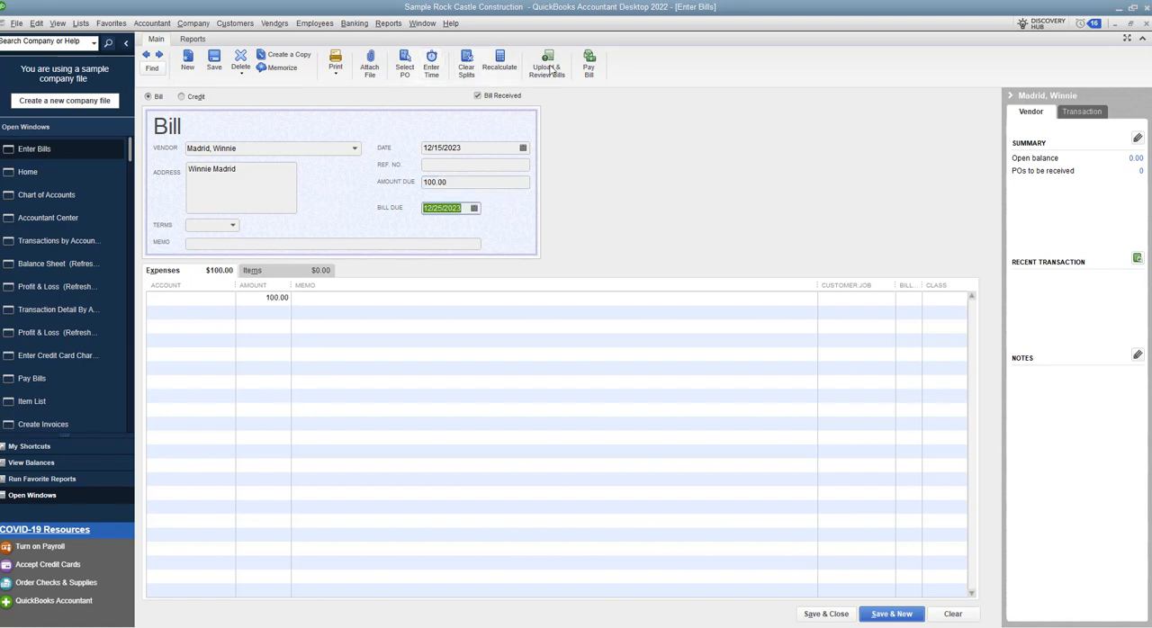
click(189, 297)
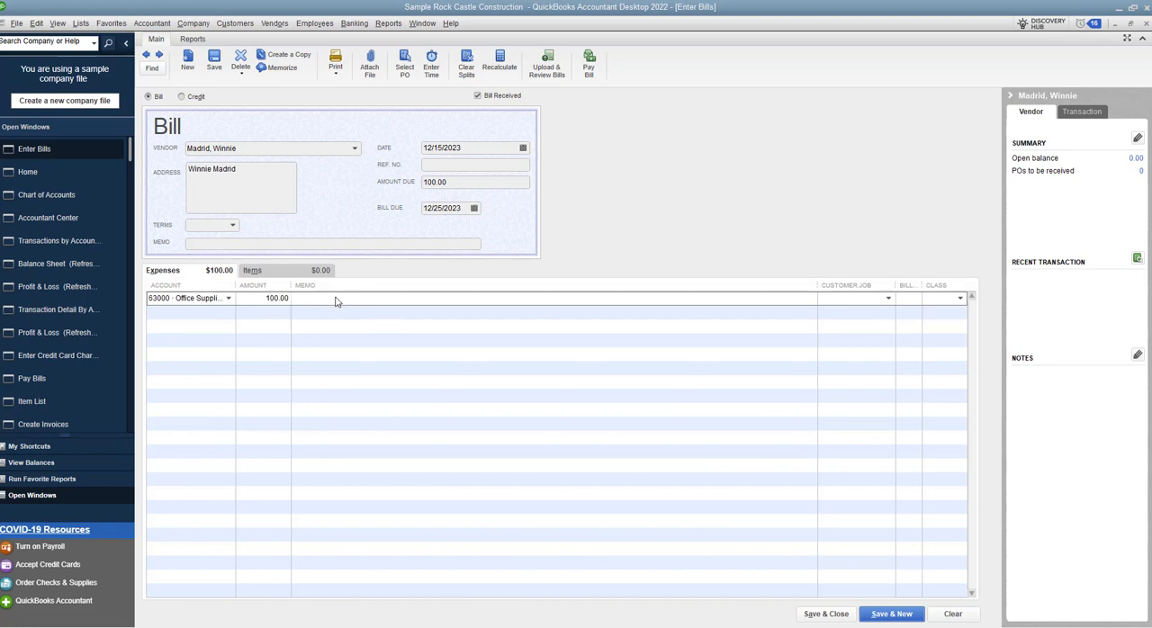
text(Reimbursement for personal m)
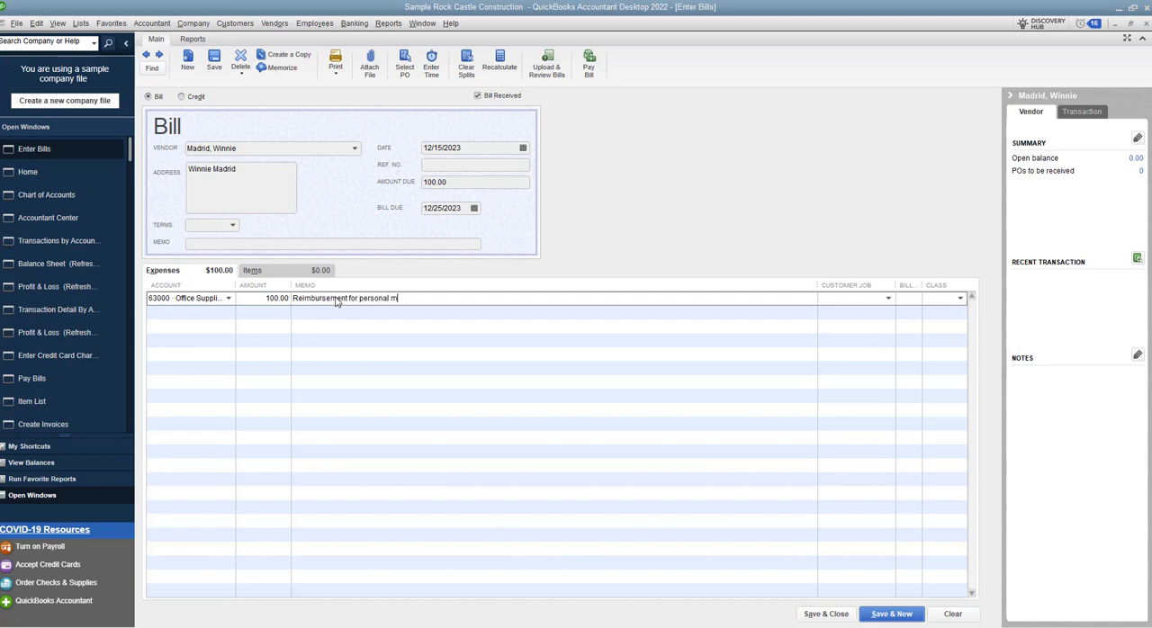
text(oney spe)
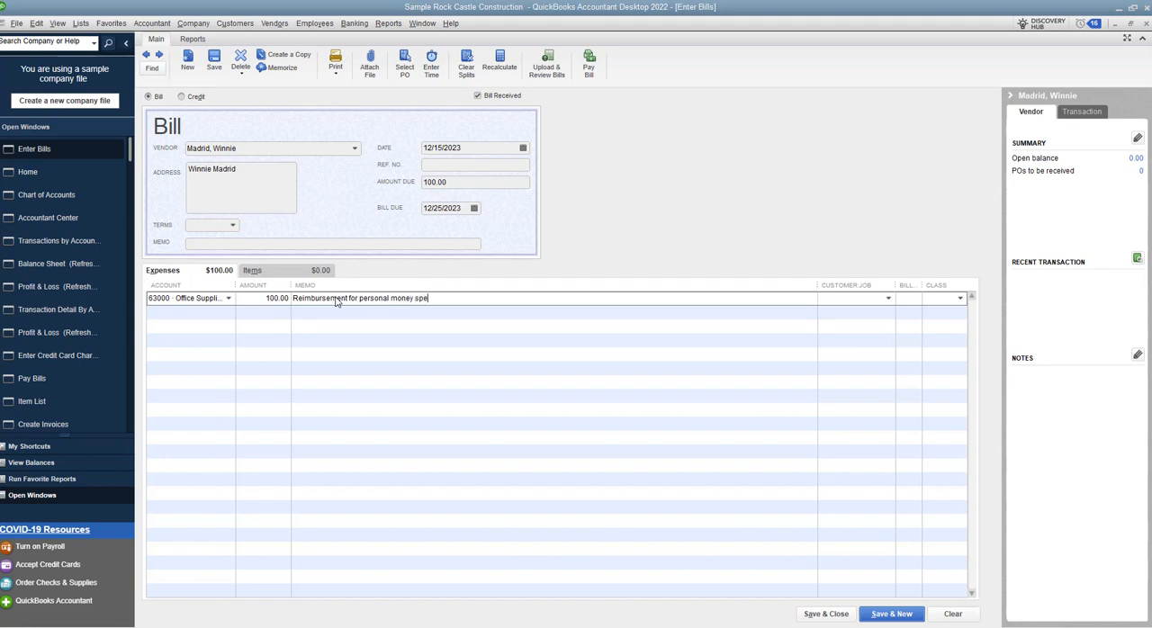
text(nt)
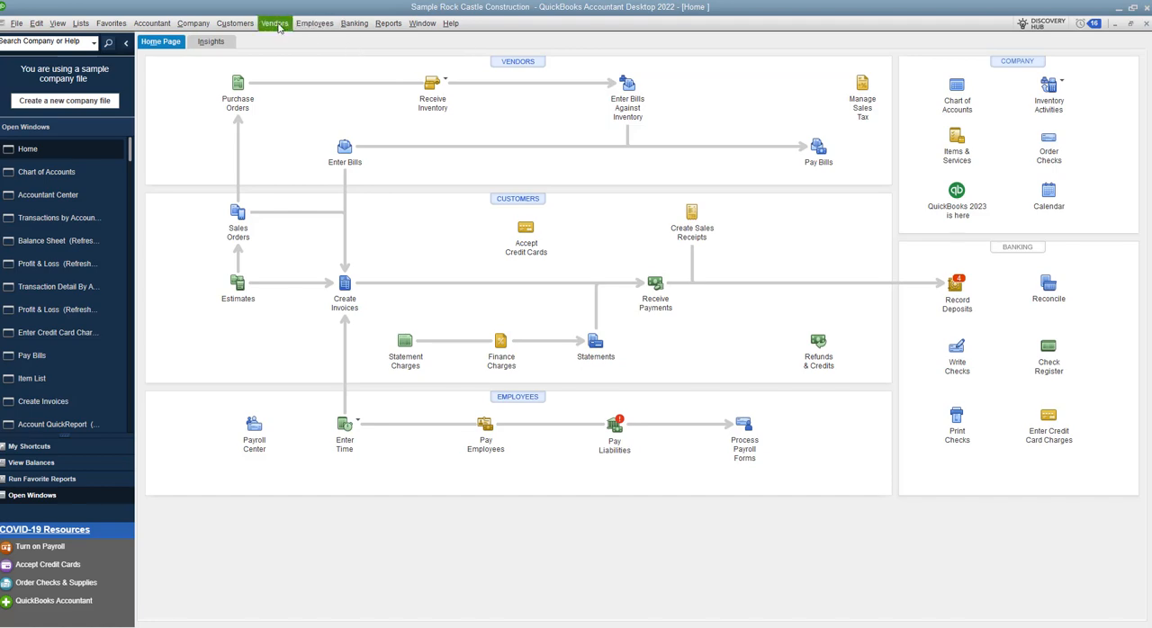
click(274, 22)
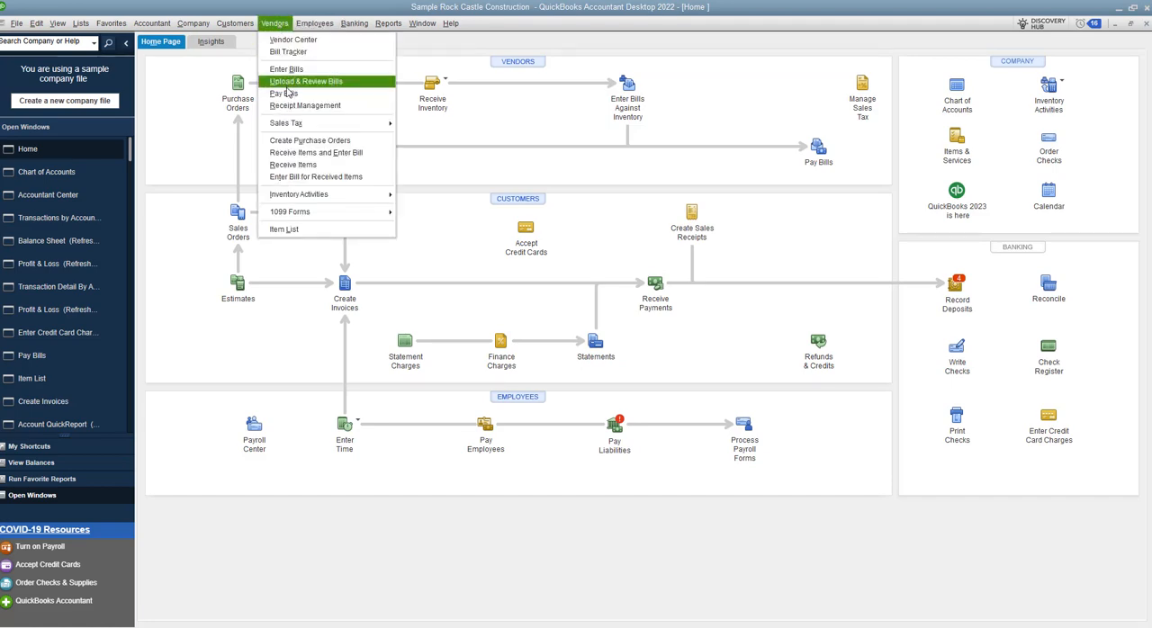
click(284, 93)
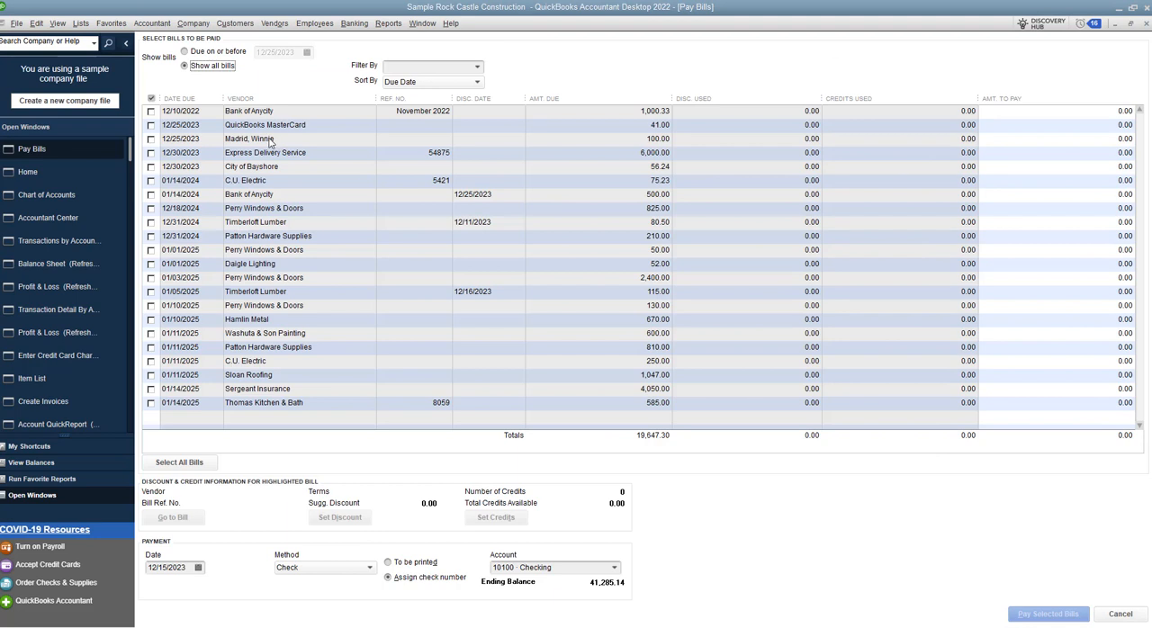
click(151, 139)
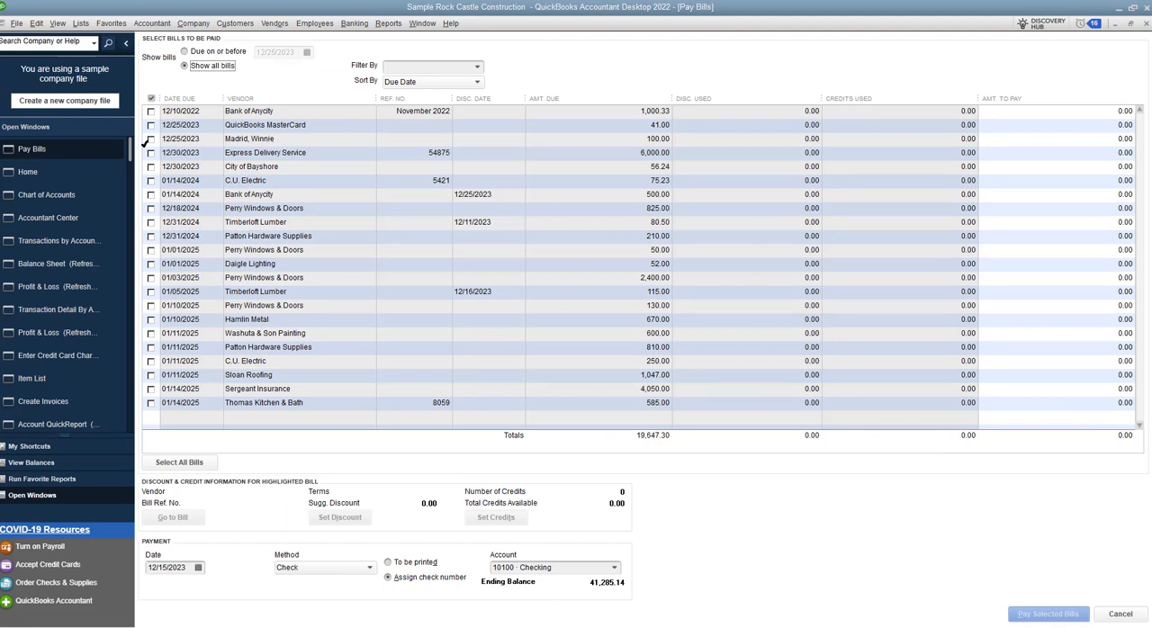
click(152, 139)
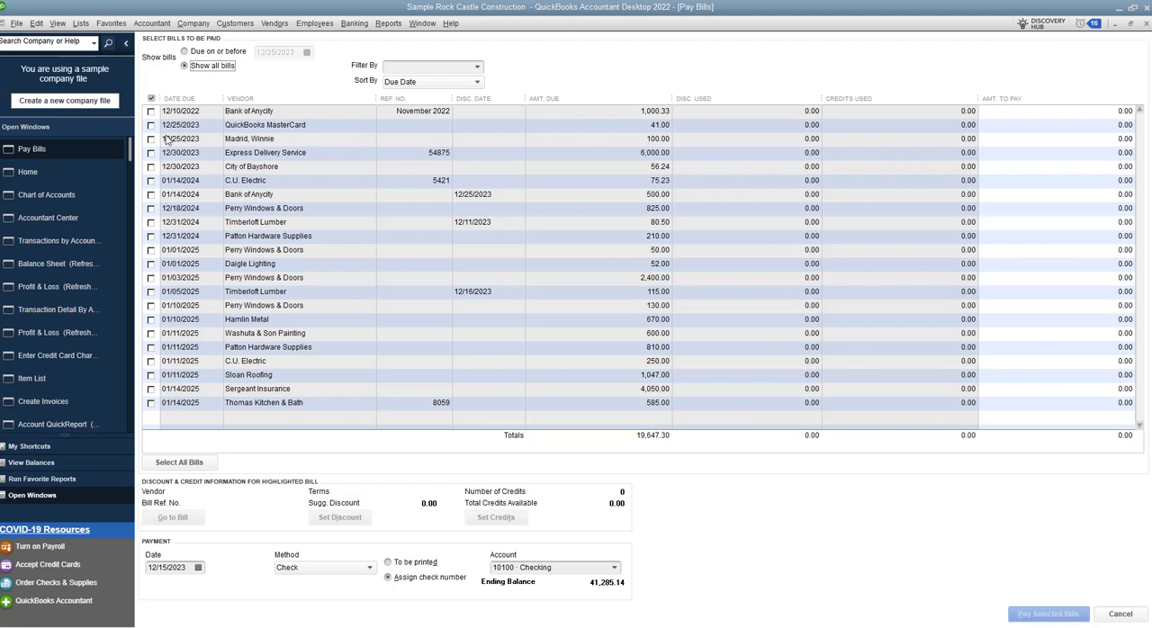
mouse_move(201, 134)
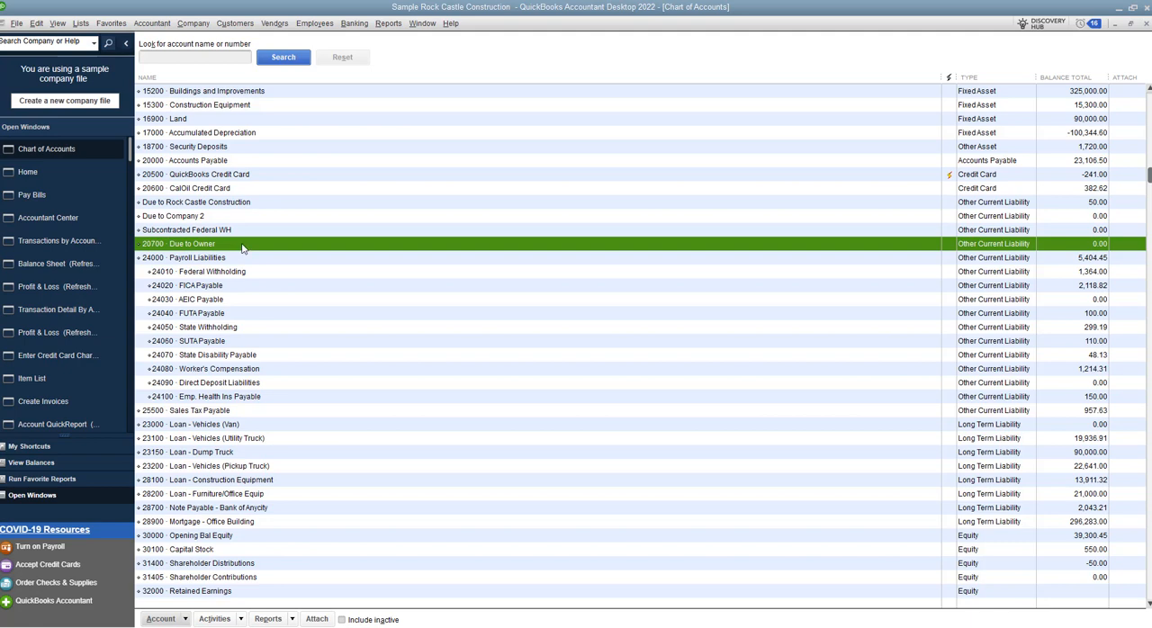
mouse_move(772, 262)
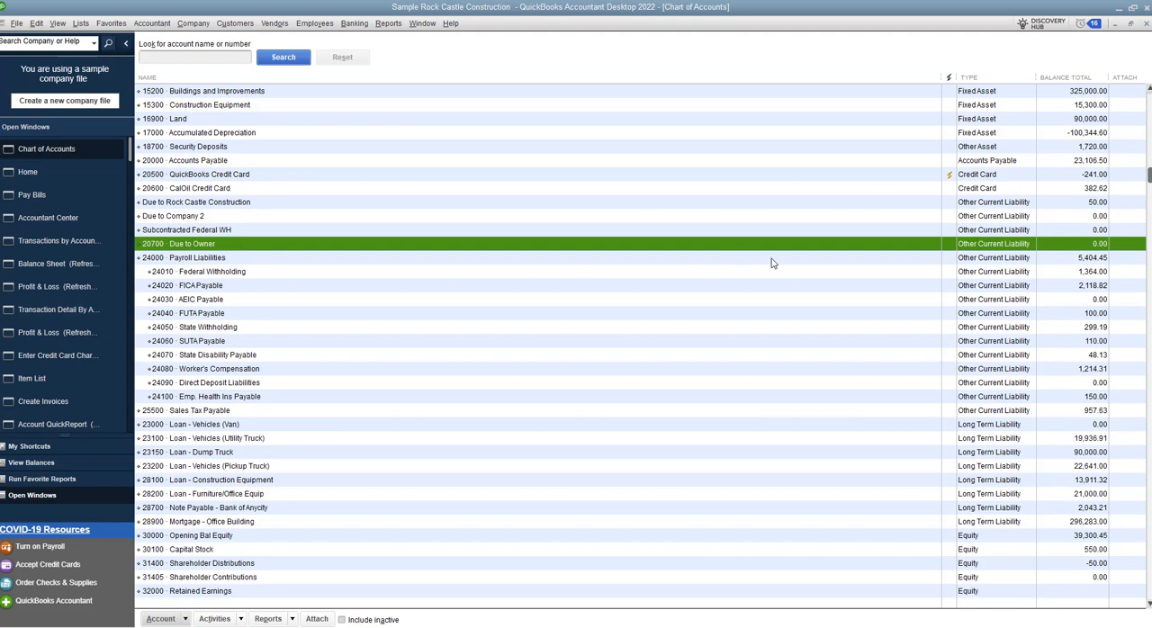
mouse_move(839, 248)
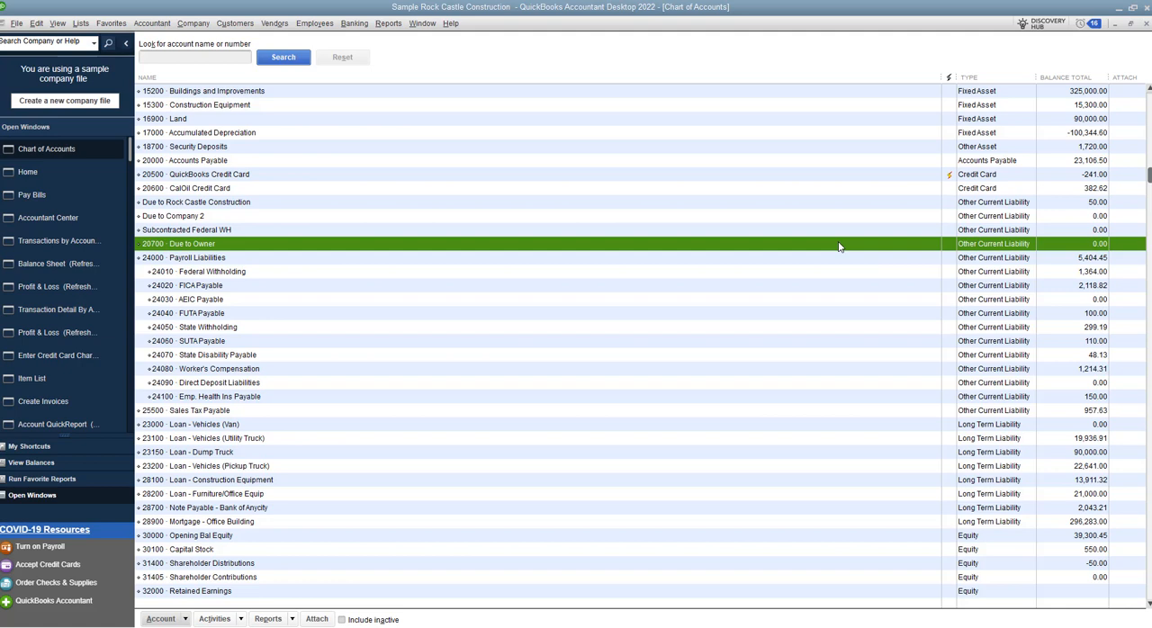
mouse_move(331, 251)
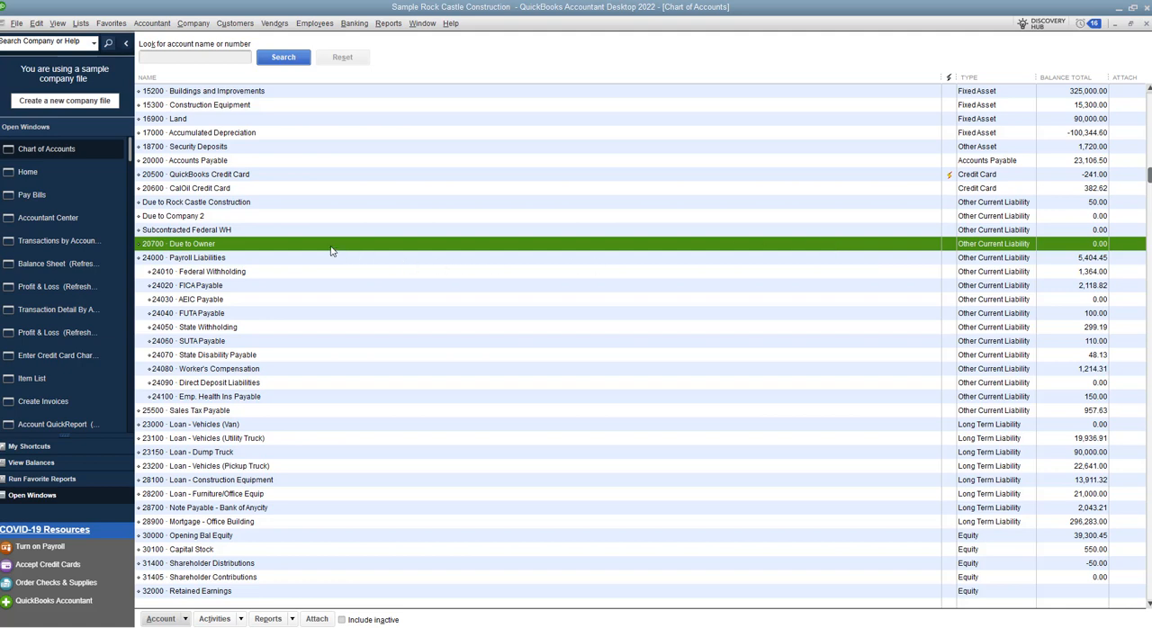
mouse_move(216, 247)
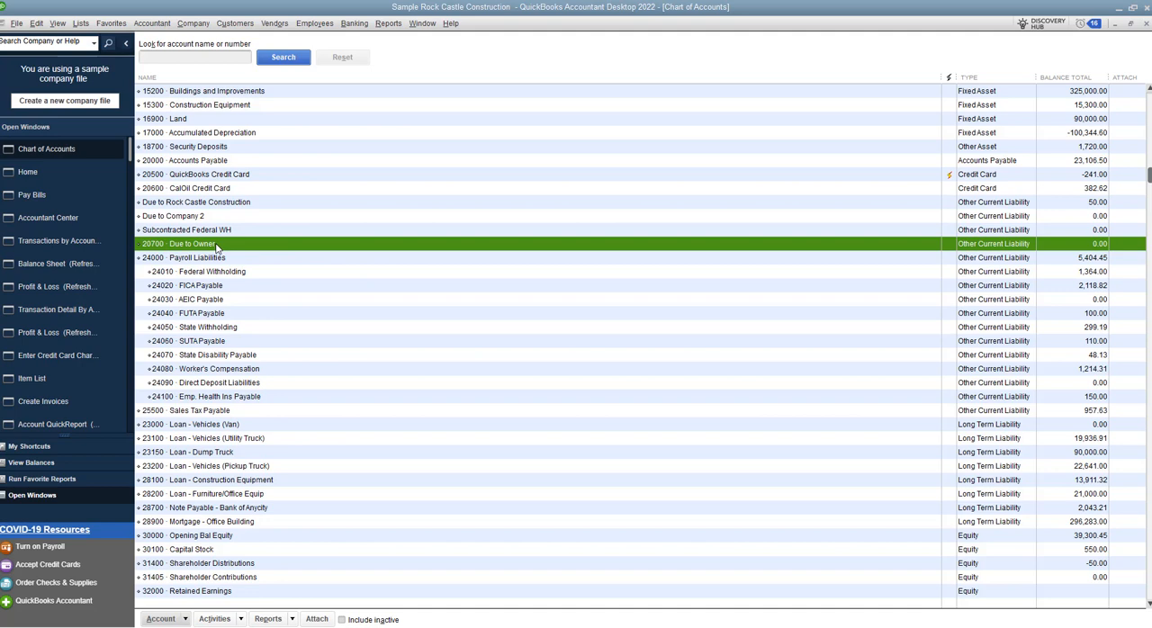
mouse_move(985, 252)
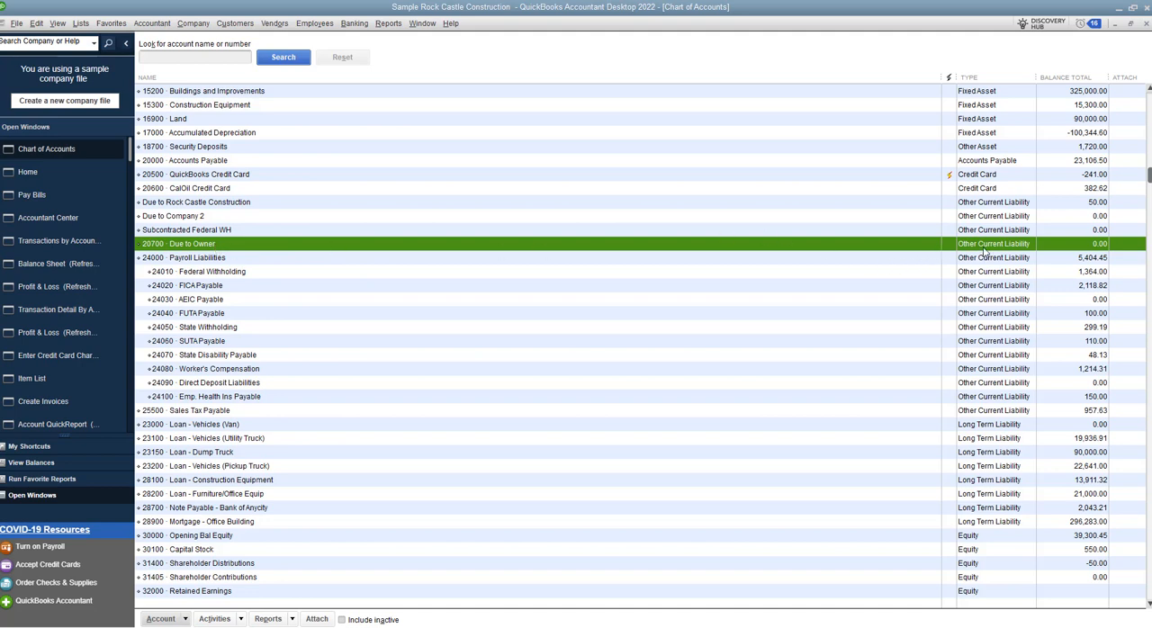
mouse_move(987, 425)
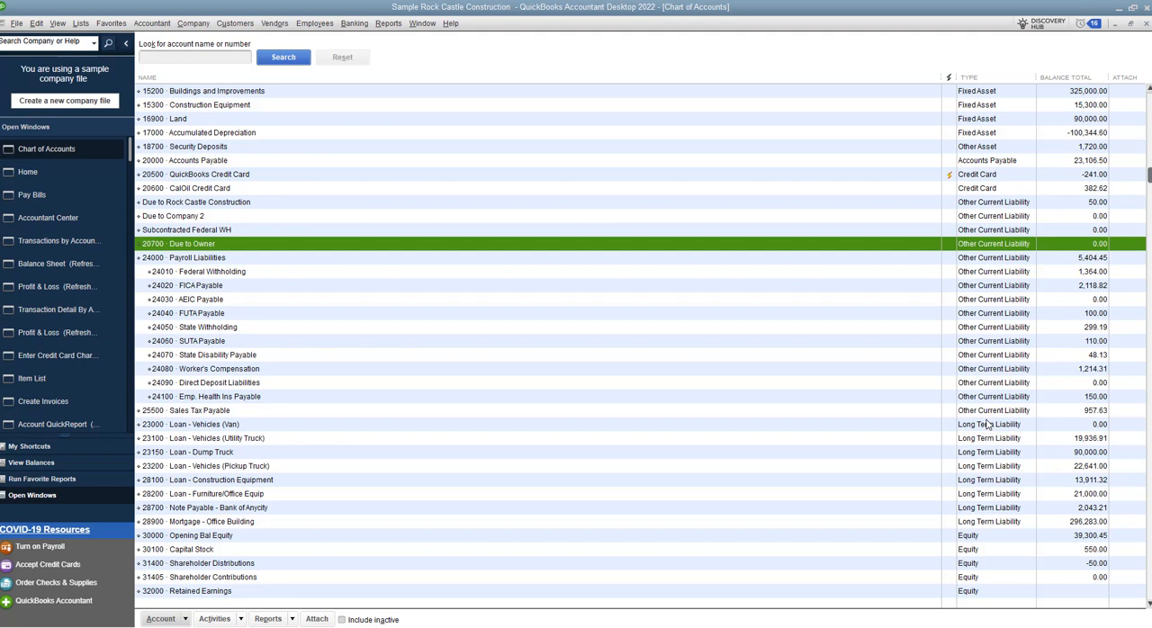
mouse_move(467, 314)
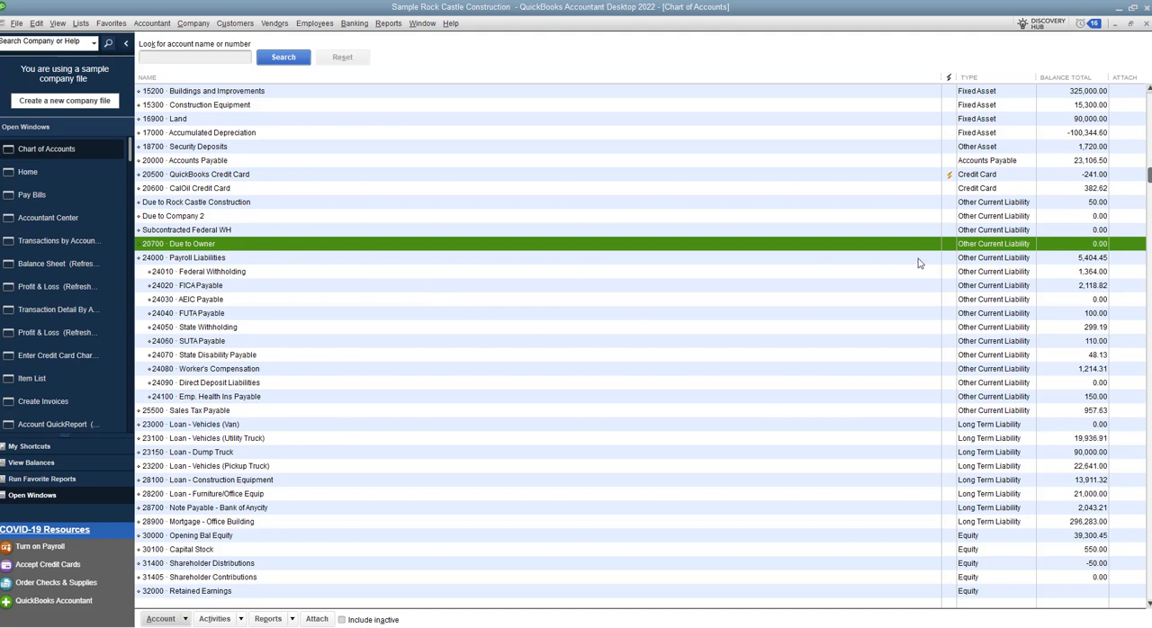
mouse_move(743, 233)
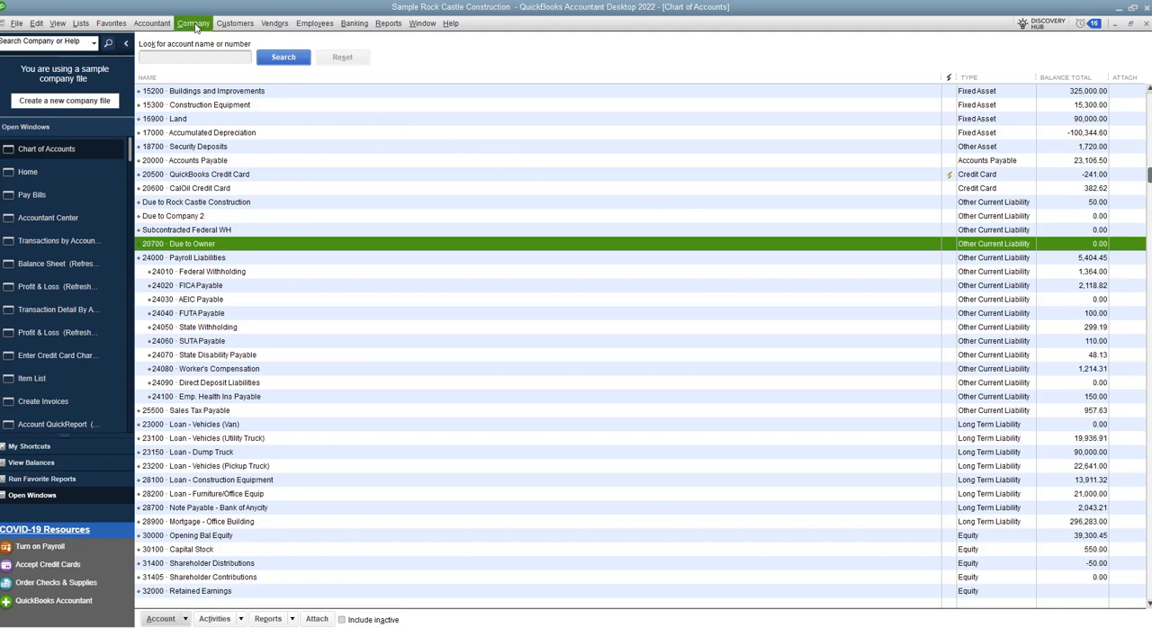
Step: Make a general journal entry debiting 63000 Office Supplies 100.00 and crediting 20700 Due to Owner 100.00
click(193, 22)
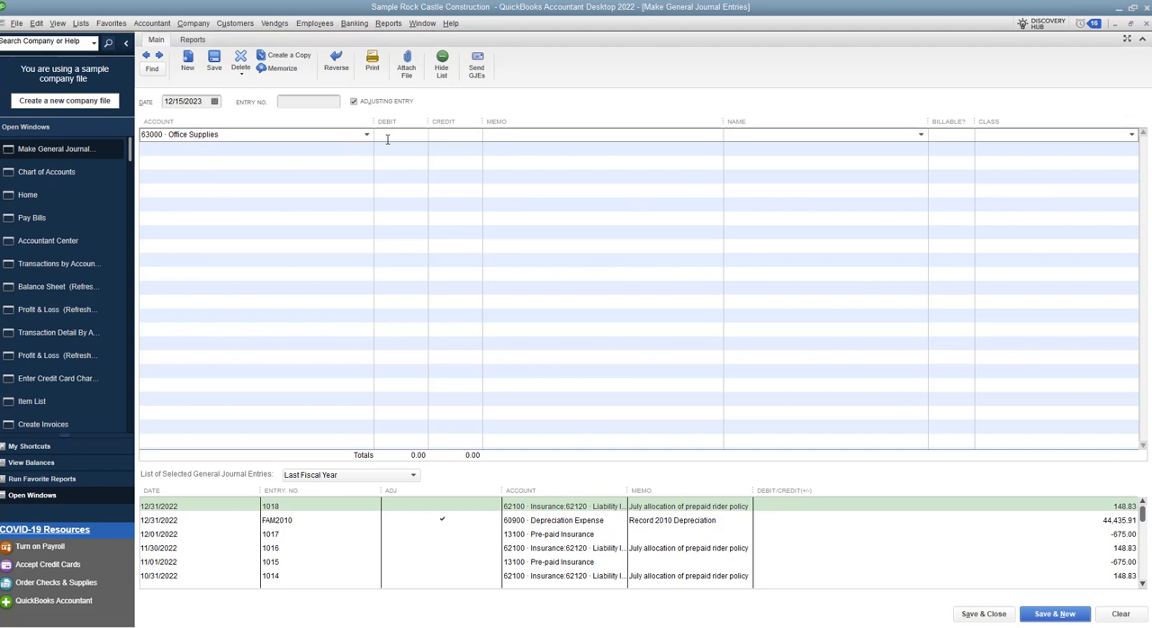
text(100.00)
click(256, 147)
text(Due)
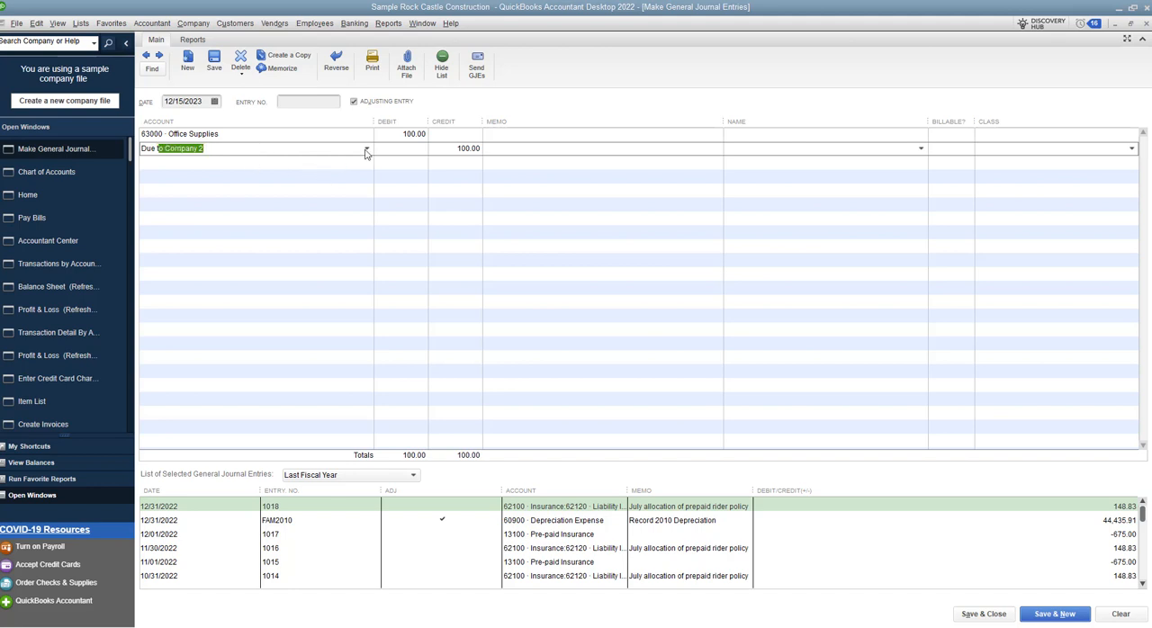
click(366, 149)
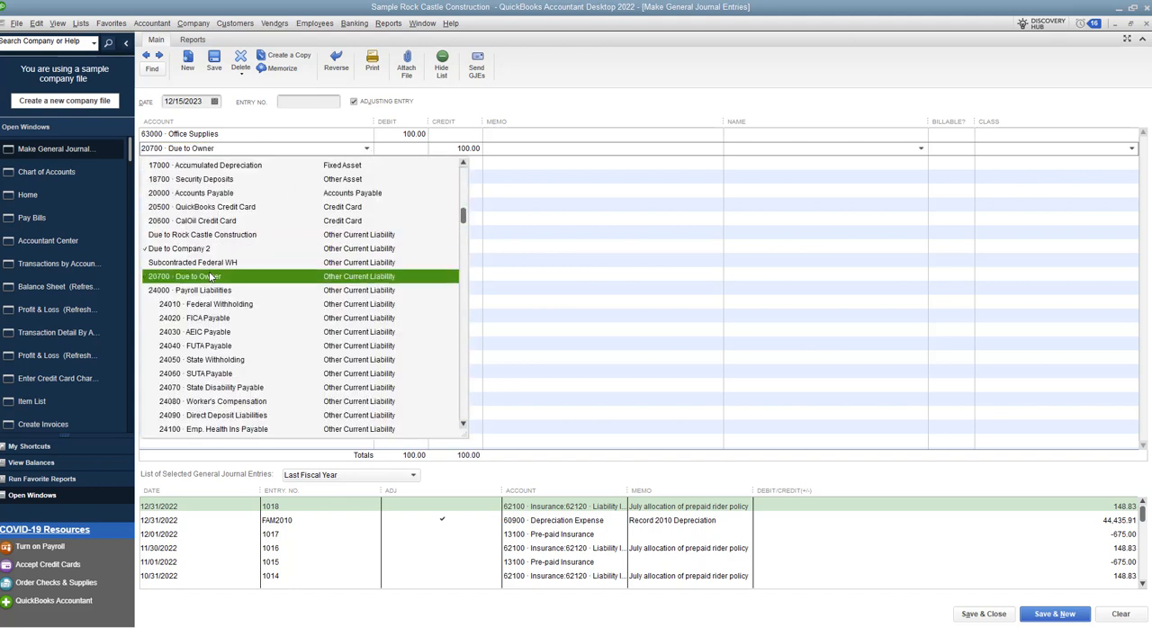
click(198, 276)
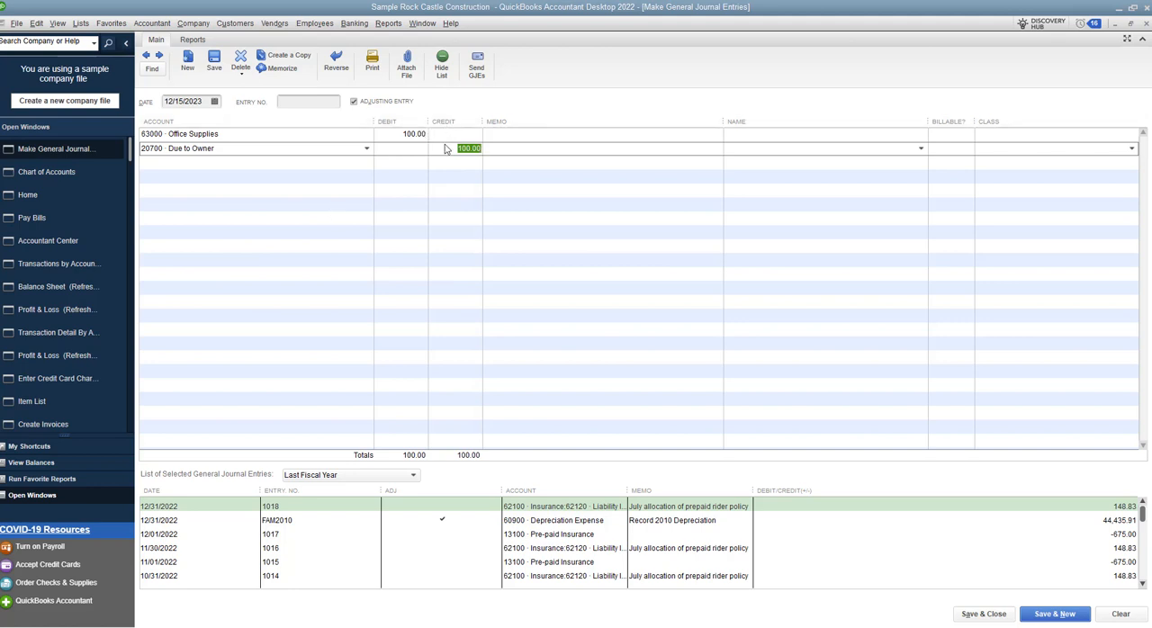
mouse_move(333, 149)
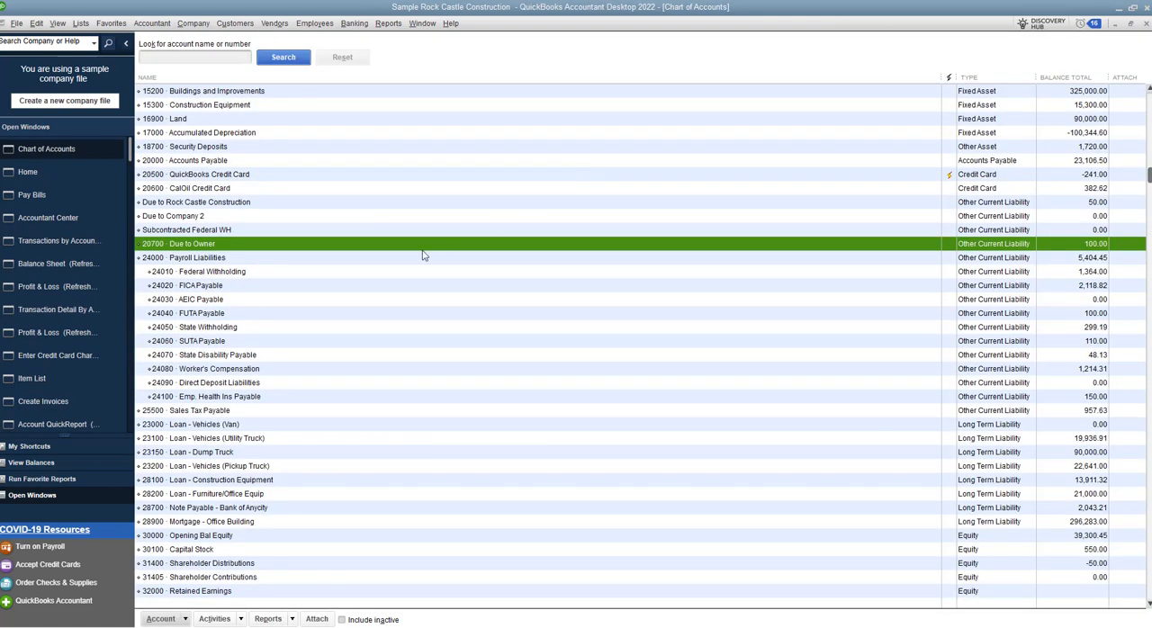
mouse_move(256, 264)
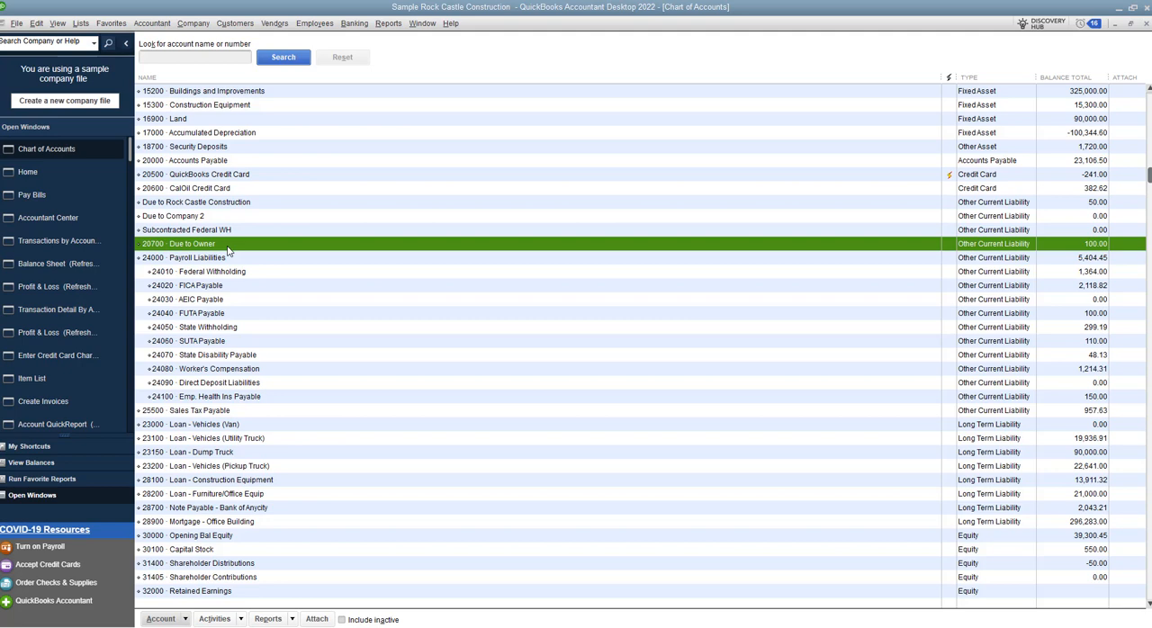
mouse_move(1079, 247)
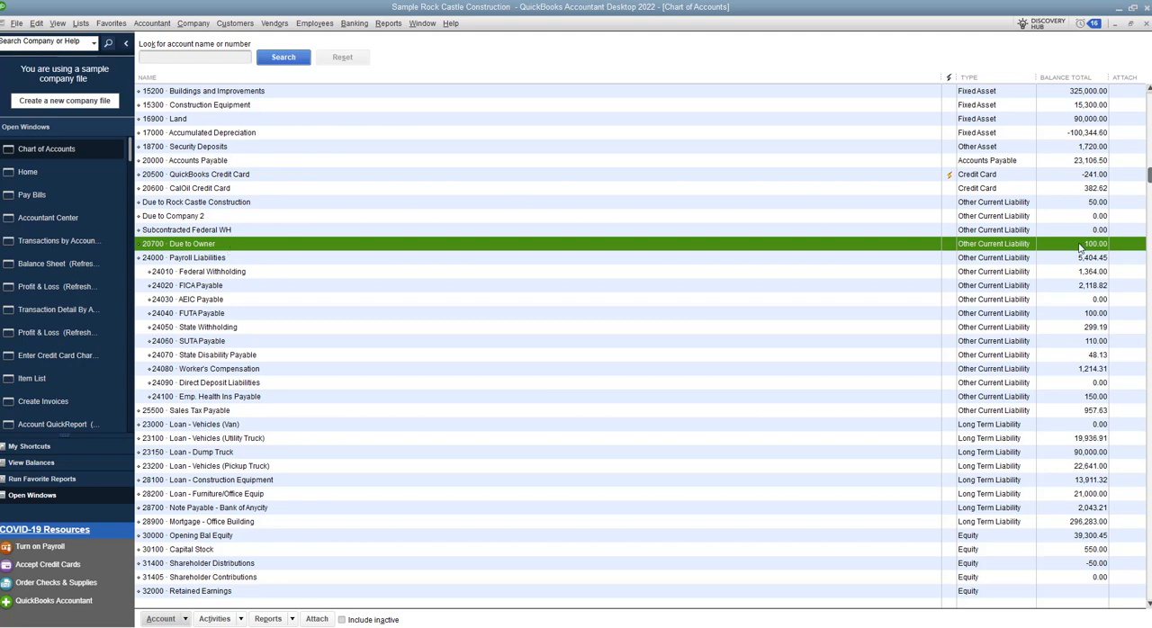
mouse_move(1052, 247)
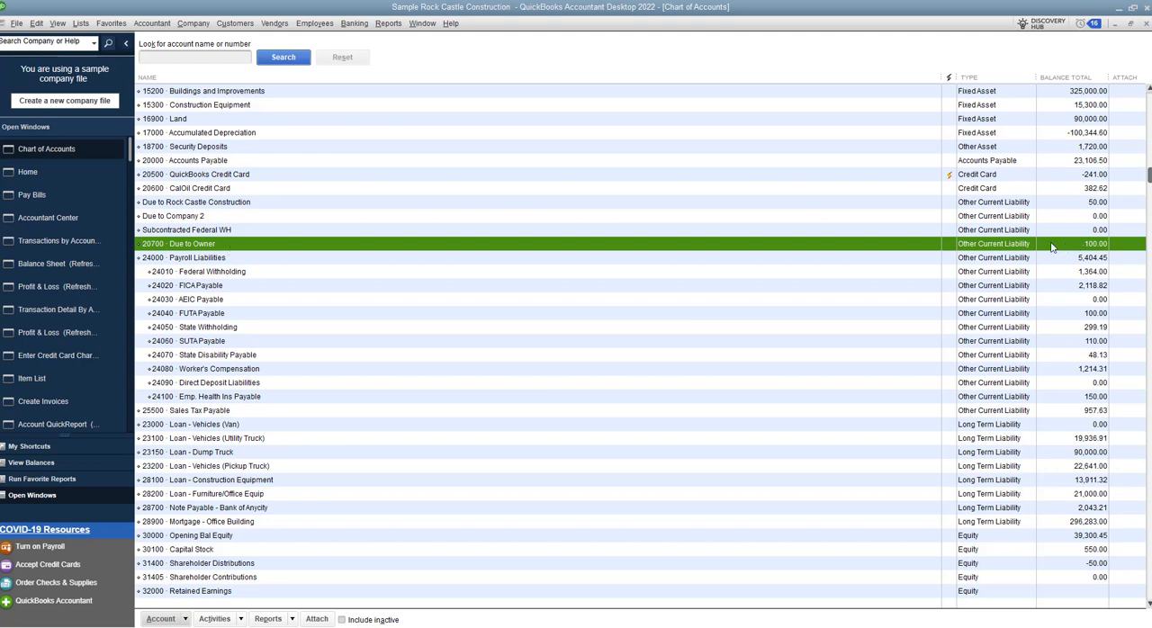